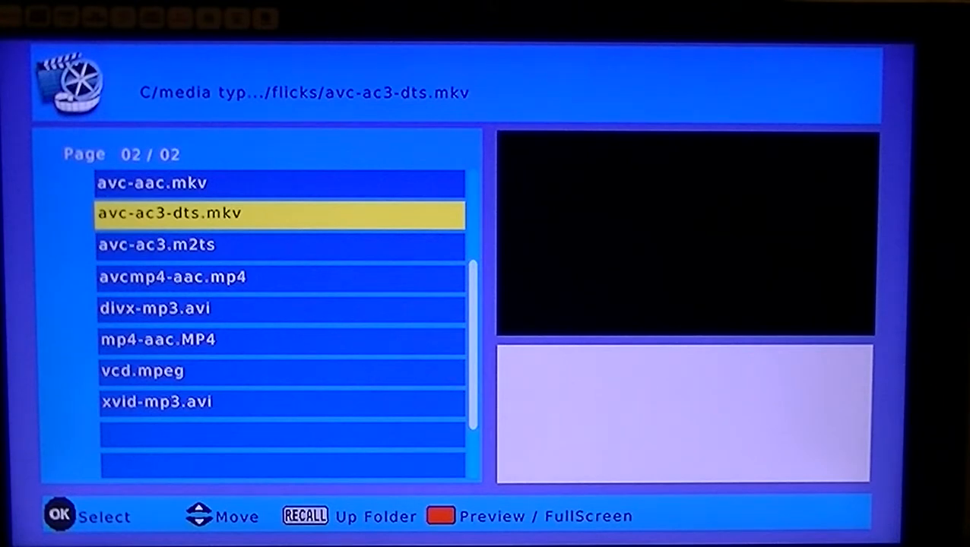
# - Move down past avcmp4-aac.mp4 to vcd.mpeg in the flicks list
pyautogui.press('Down')
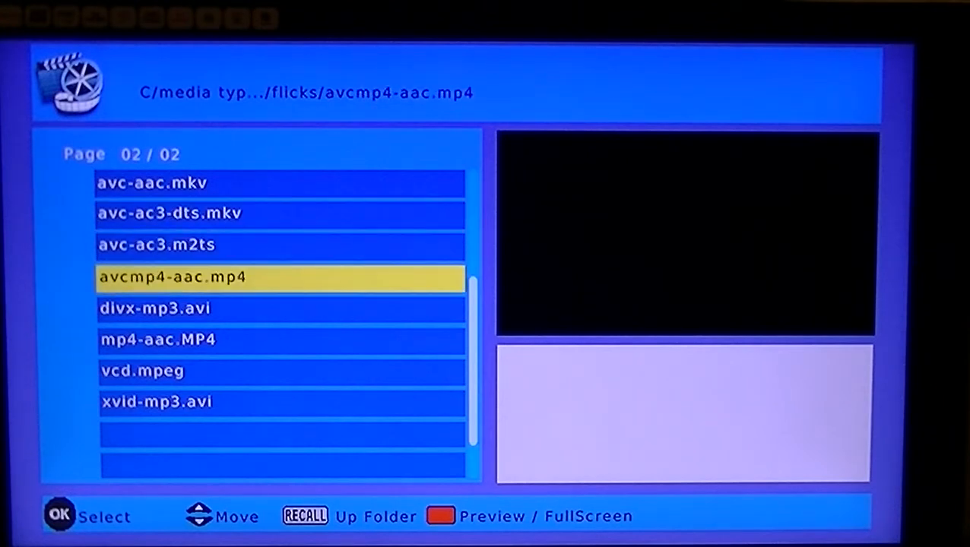
pyautogui.press('Down')
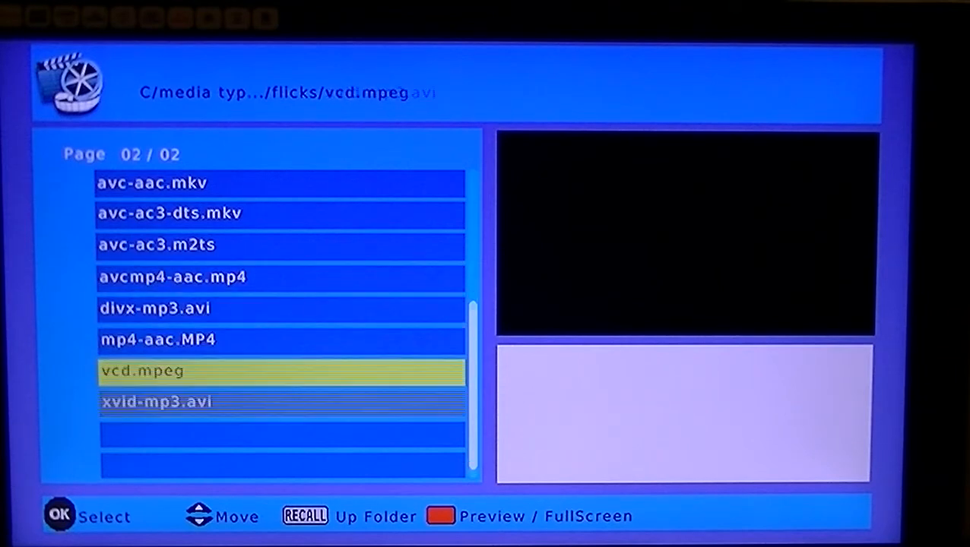
# - Move down the flicks file list toward xvid-mp3.avi
pyautogui.press('Down')
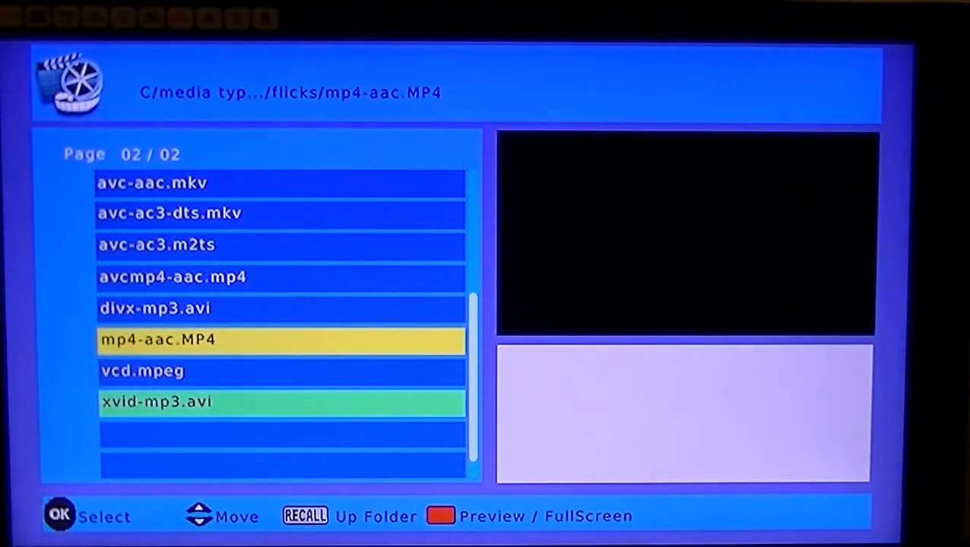
# - Preview mp4-aac.MP4 in the thumbnail window, then move up to avcmp4-aac.mp4
pyautogui.click(158, 340)
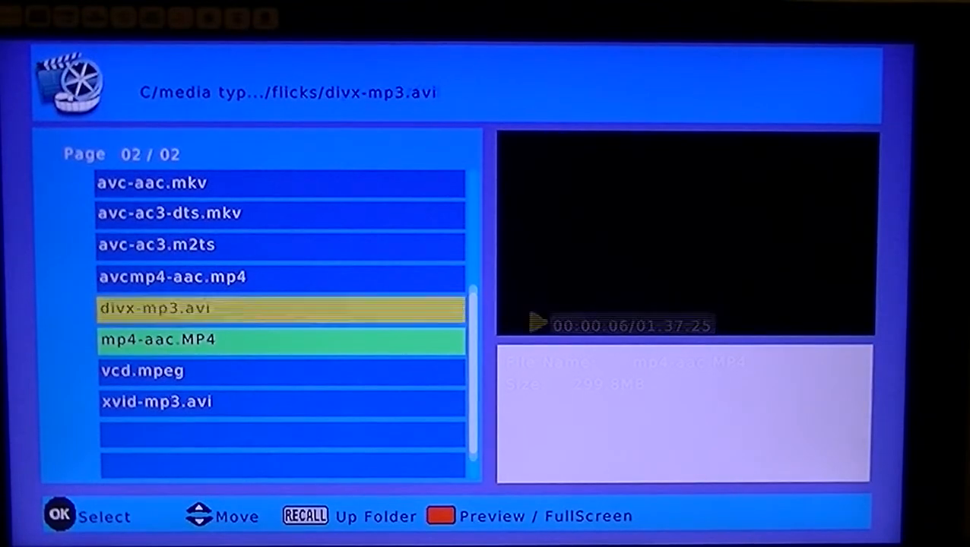
pyautogui.press('Up')
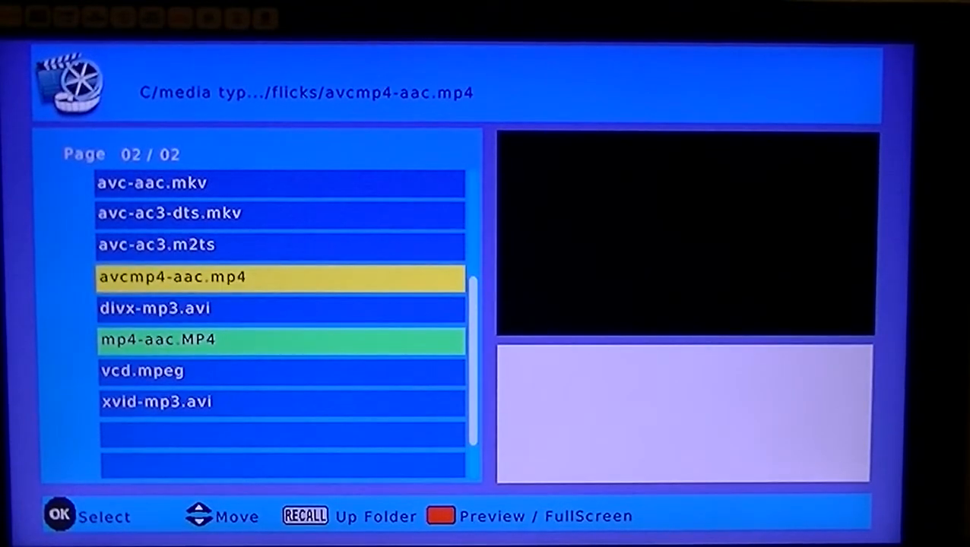